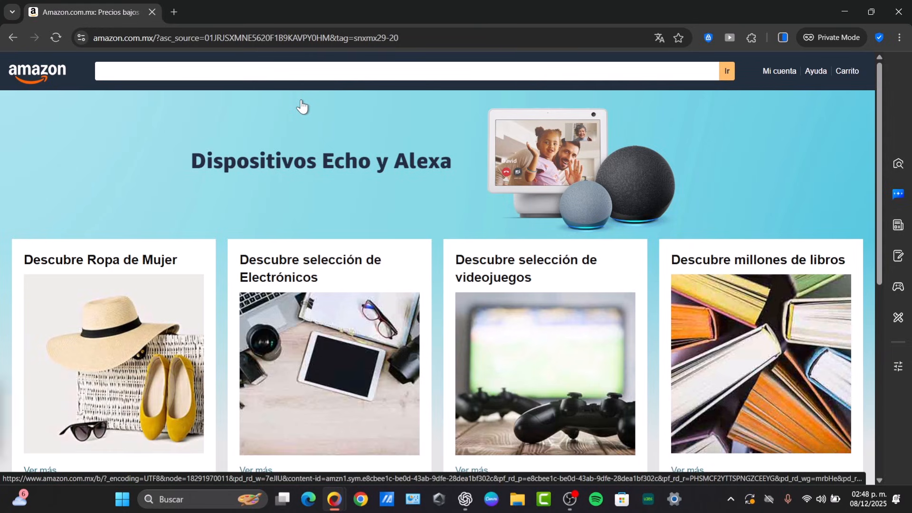
mouse_move(337, 151)
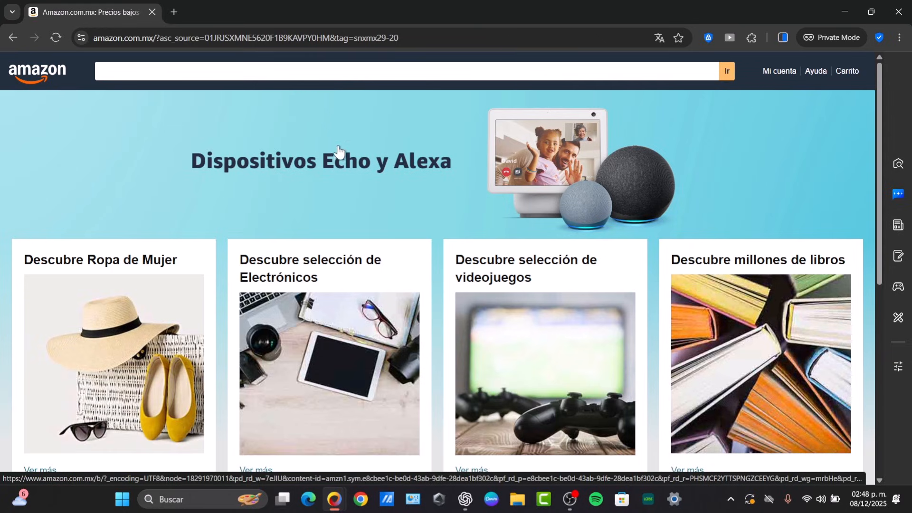
Change the Amazon website preference from México to Reino Unido (United Kingdom).
scroll(down, 3)
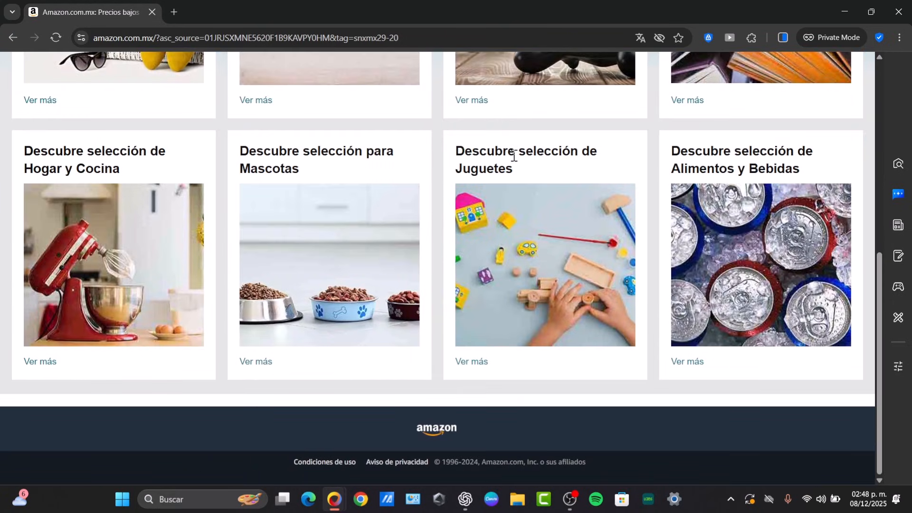
mouse_move(387, 373)
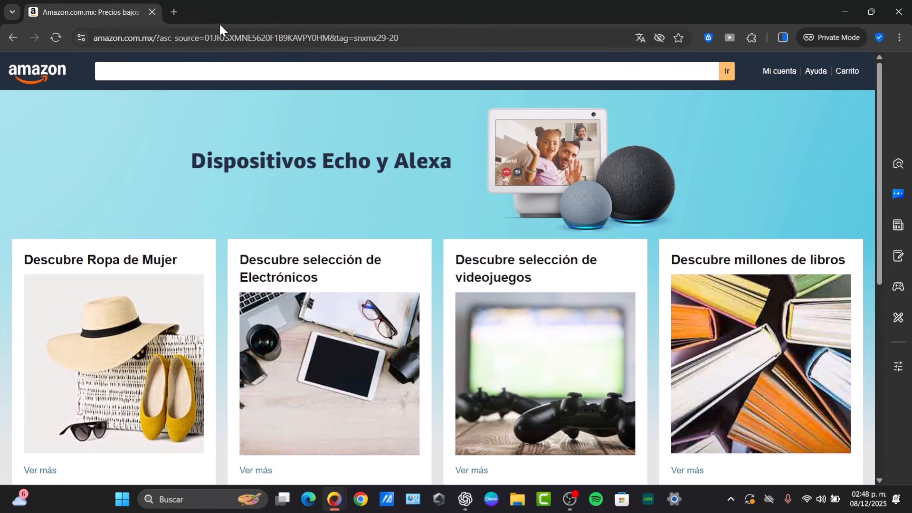
click(244, 38)
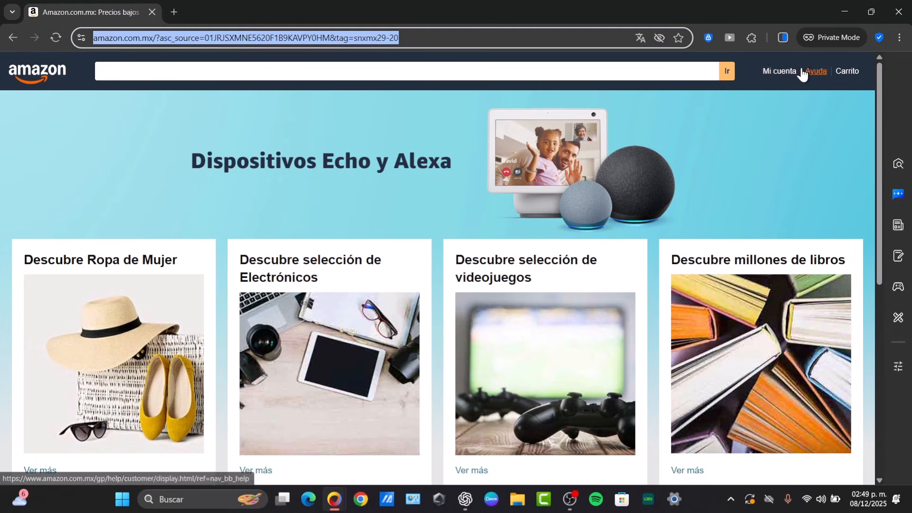
click(780, 70)
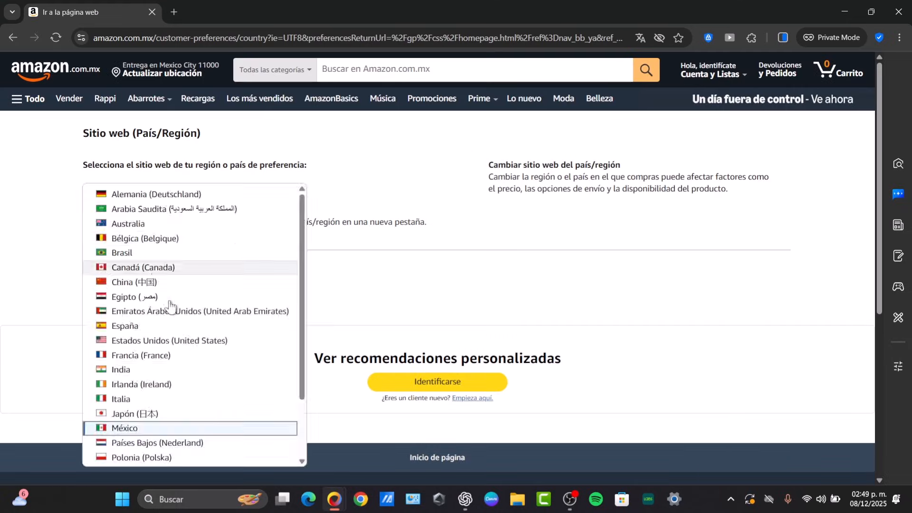
scroll(down, 3)
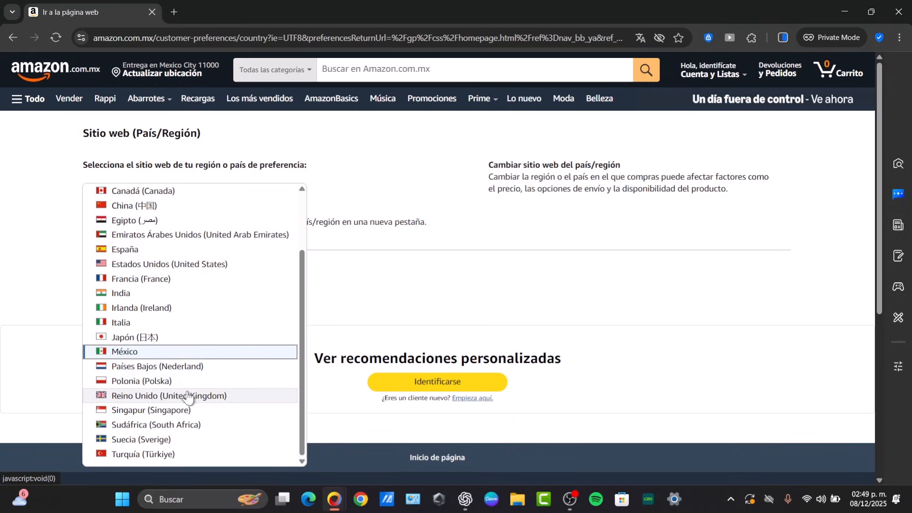
click(170, 396)
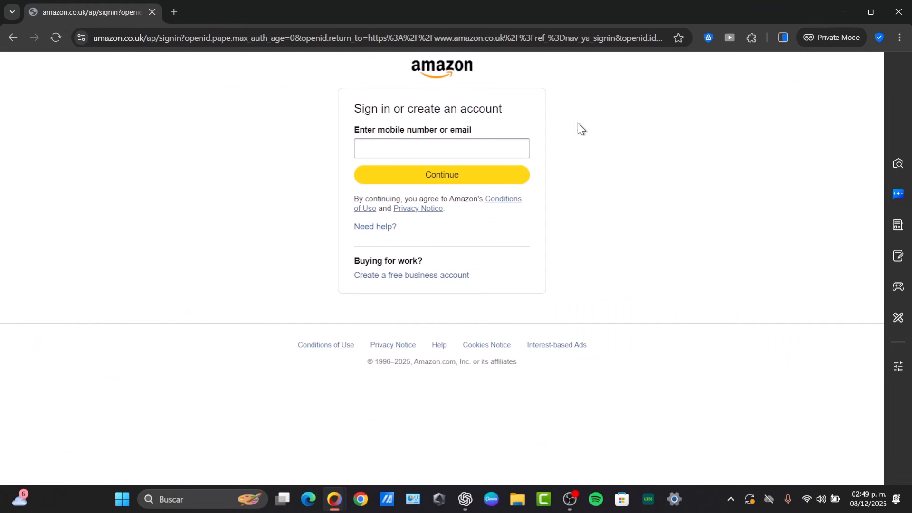
Fill the mobile number or email field with a saved email address from autofill.
click(442, 148)
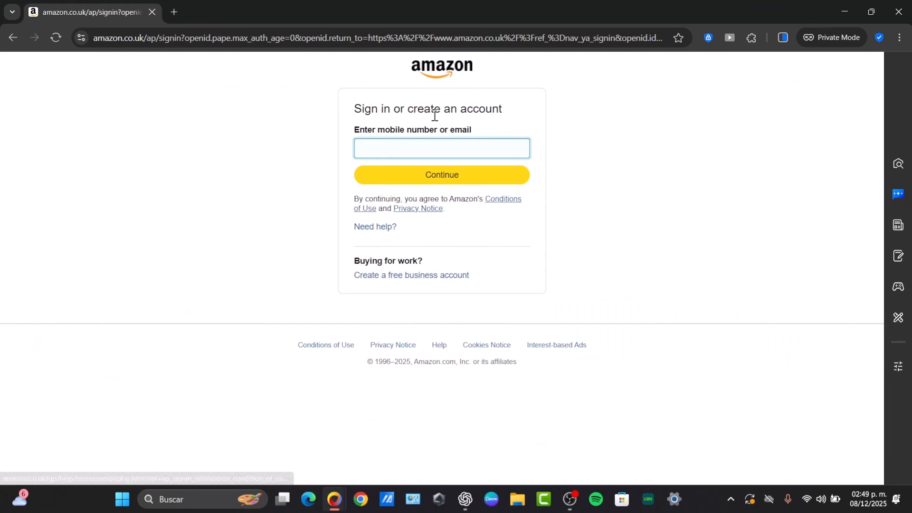
double_click(455, 108)
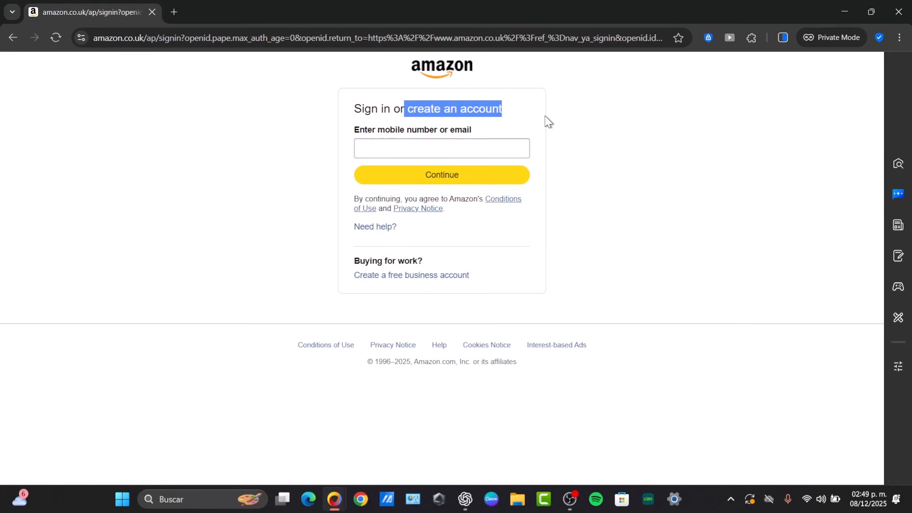
click(442, 149)
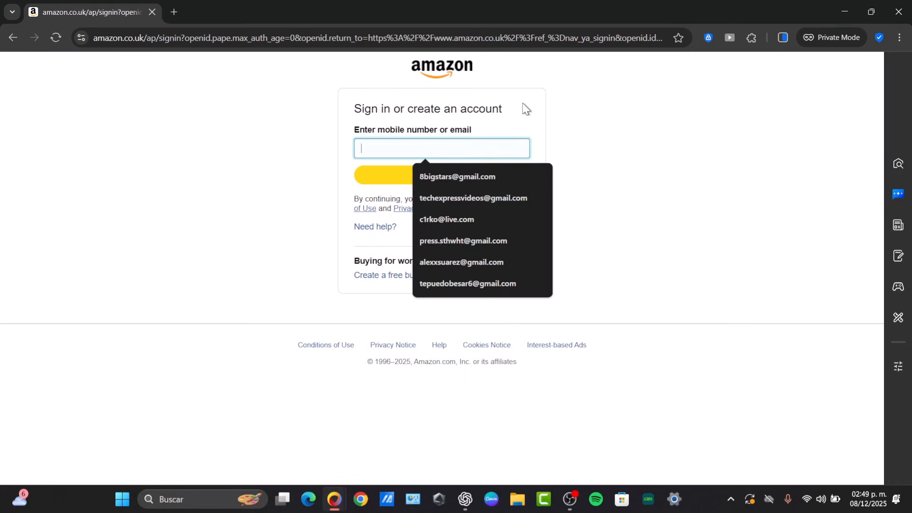
click(467, 283)
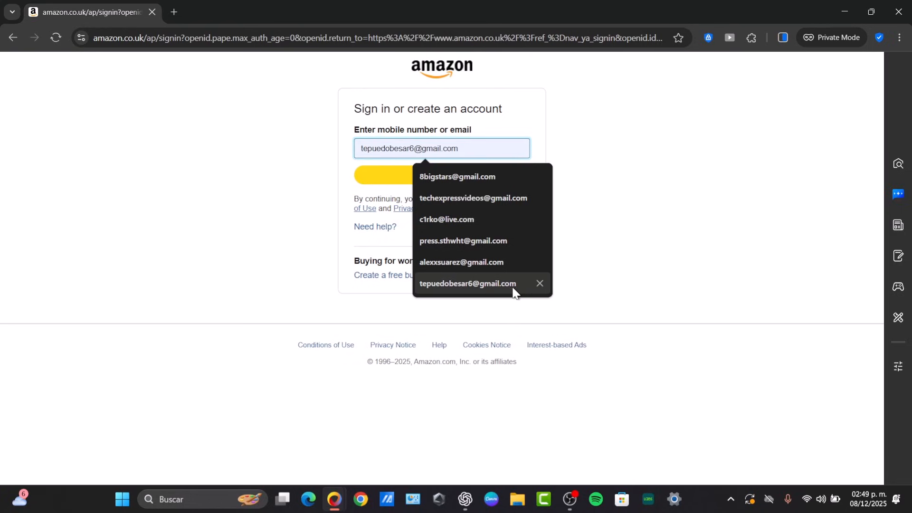
Continue with that email and proceed to the Create account form as a new customer.
click(442, 175)
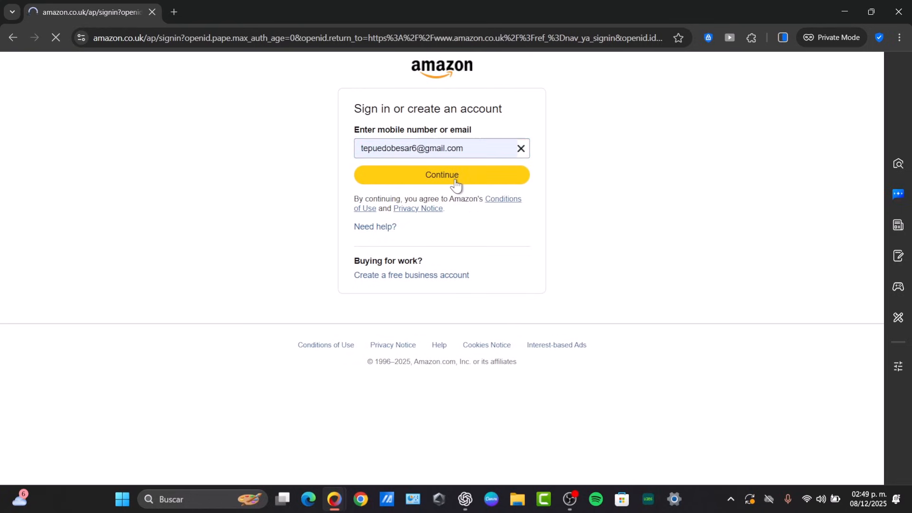
click(442, 175)
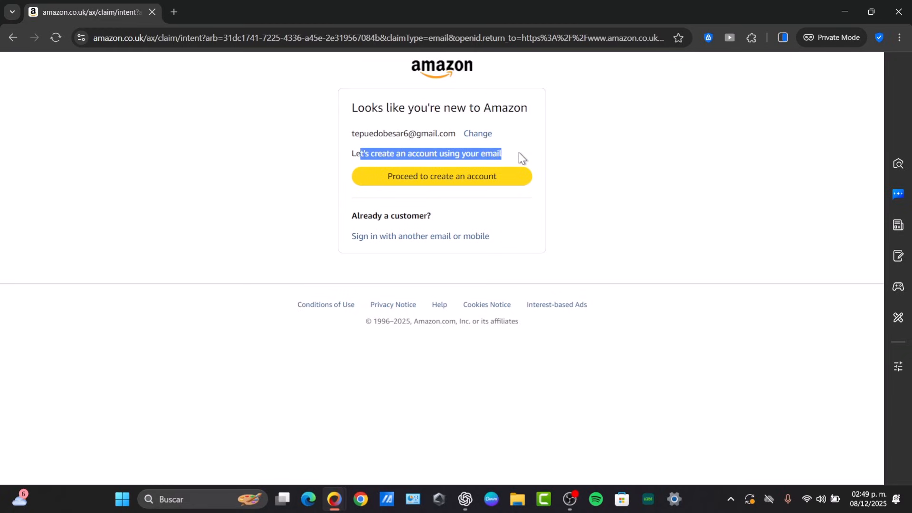
click(441, 176)
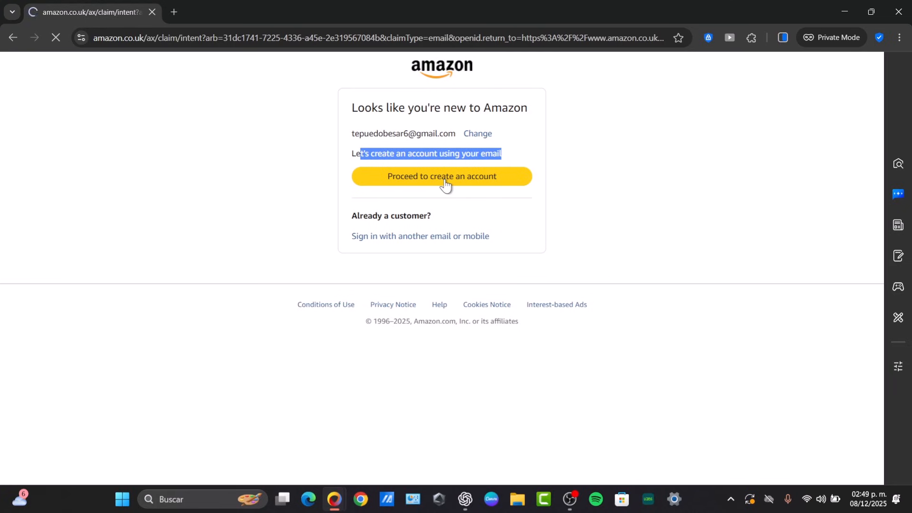
click(442, 176)
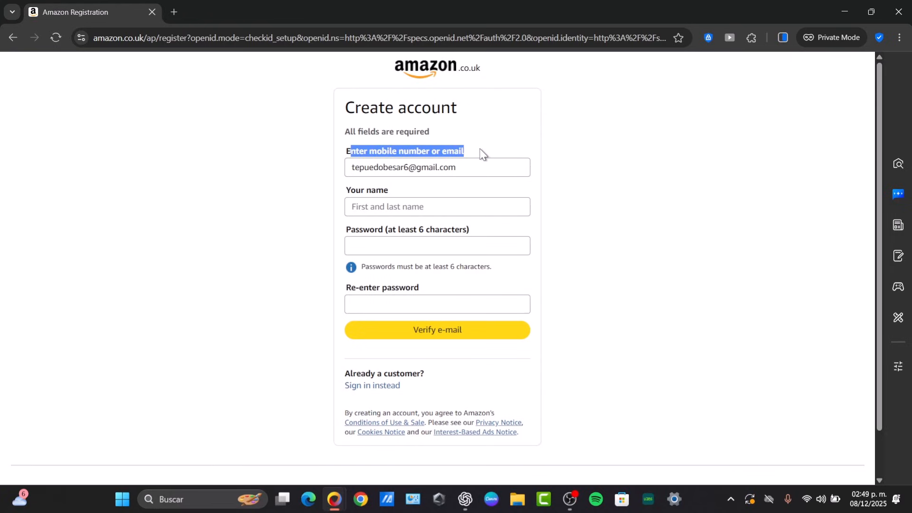
mouse_move(572, 159)
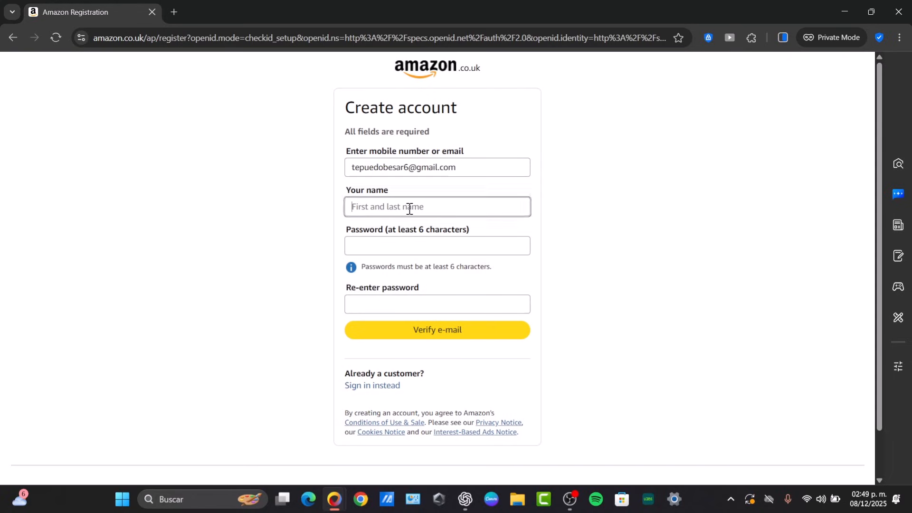
Enter the name Tom with matching passwords and submit the form via Verify e-mail.
text(Tom)
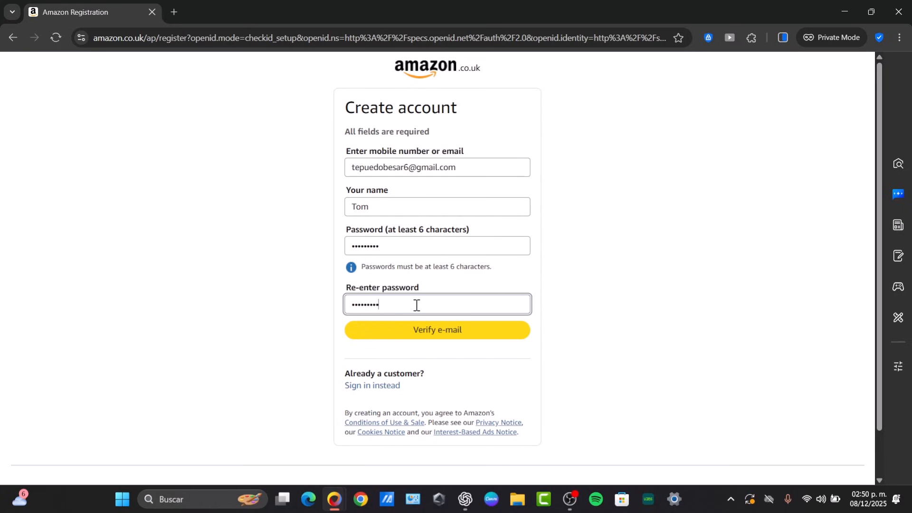
mouse_move(401, 328)
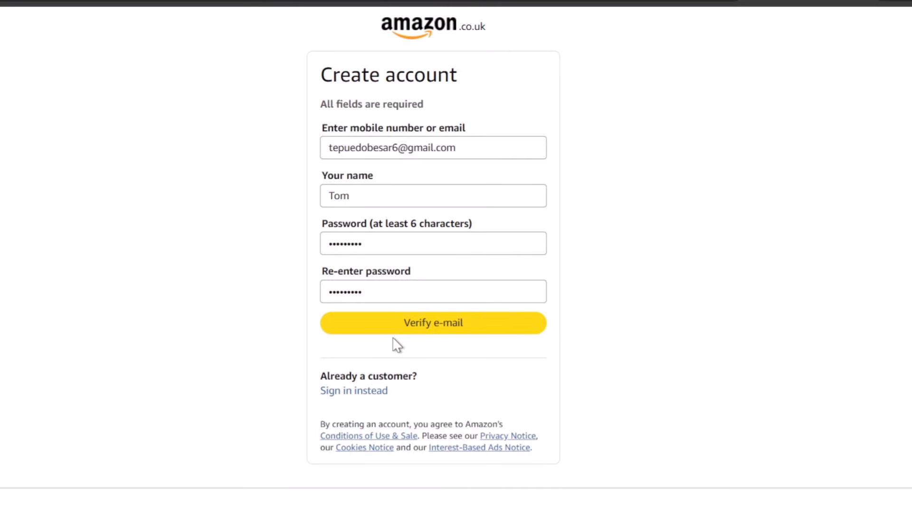
click(434, 323)
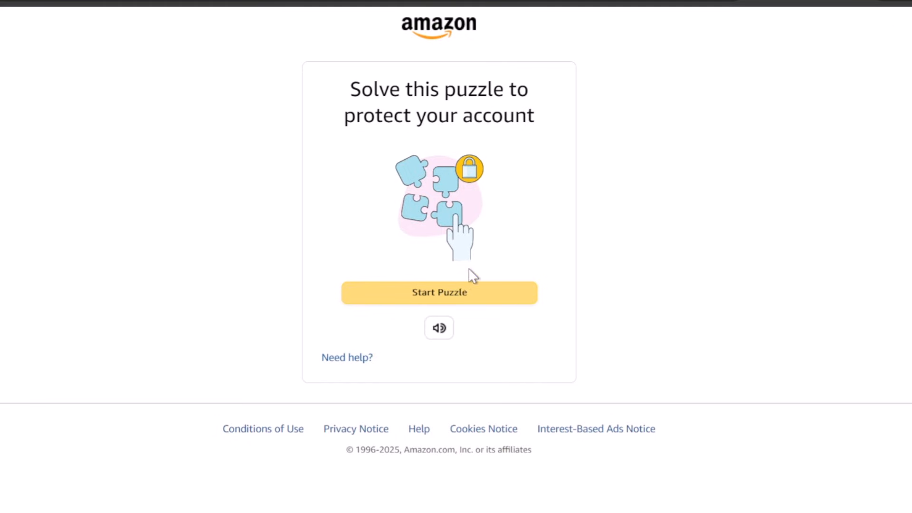
Begin the security puzzle and rotate the scooter and car toward the hand, failing the attempt.
click(439, 292)
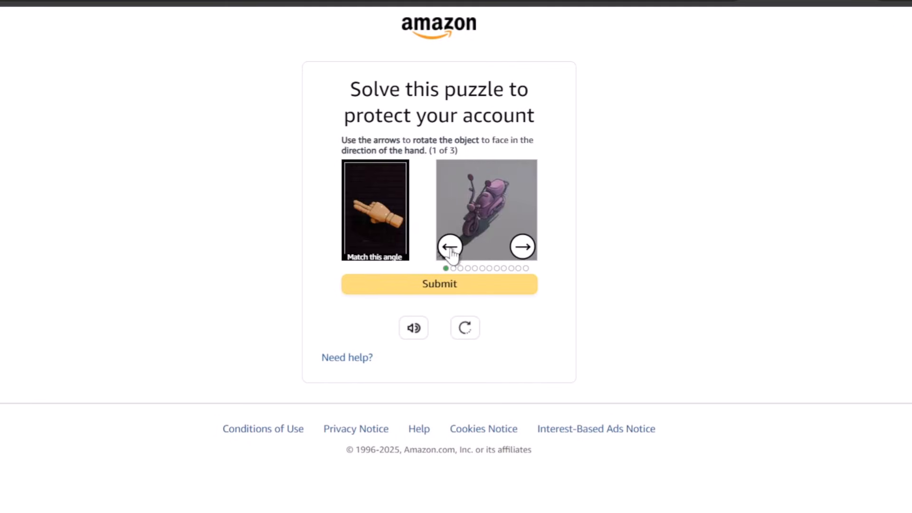
click(450, 246)
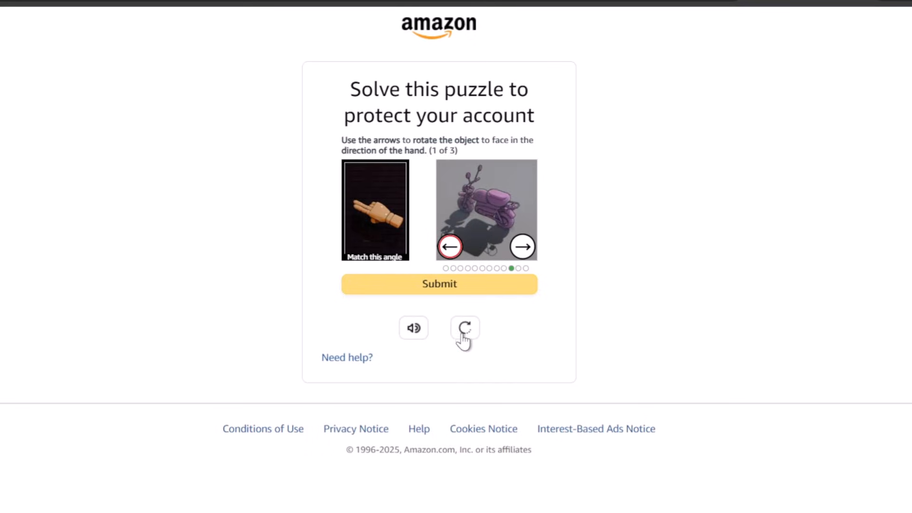
click(439, 284)
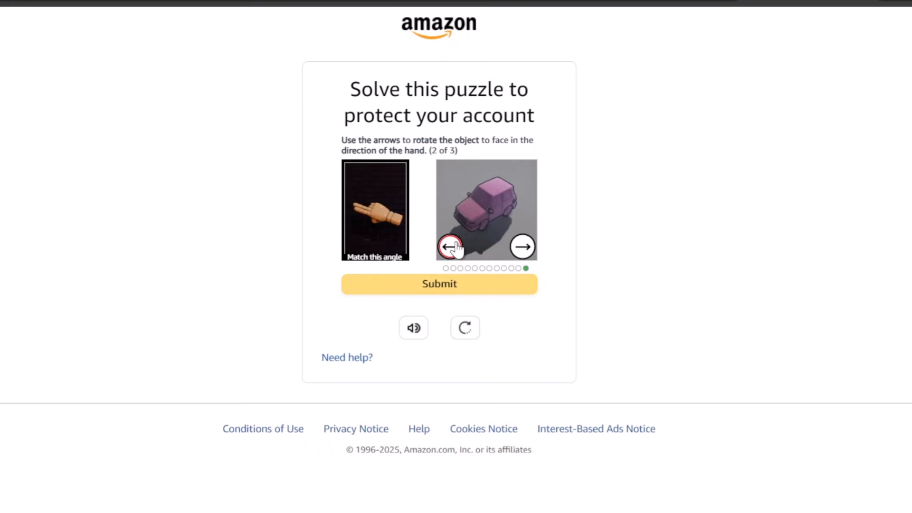
click(439, 284)
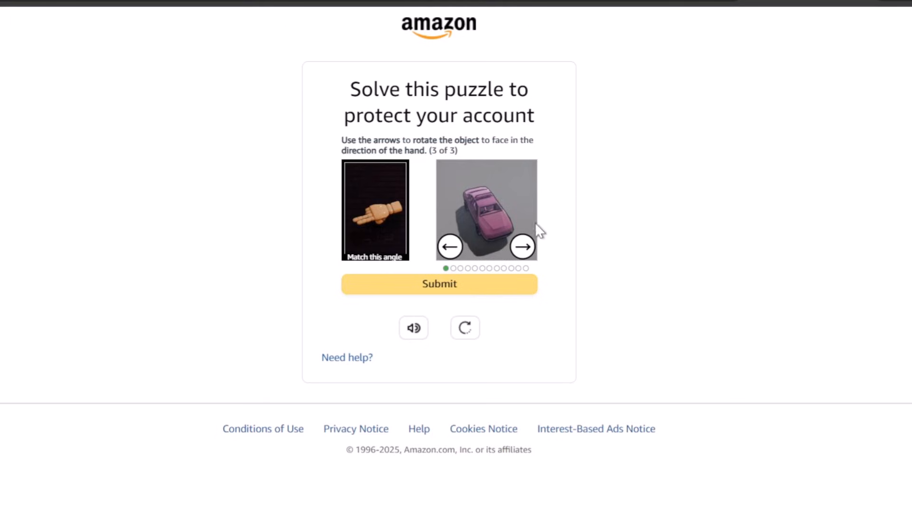
click(522, 246)
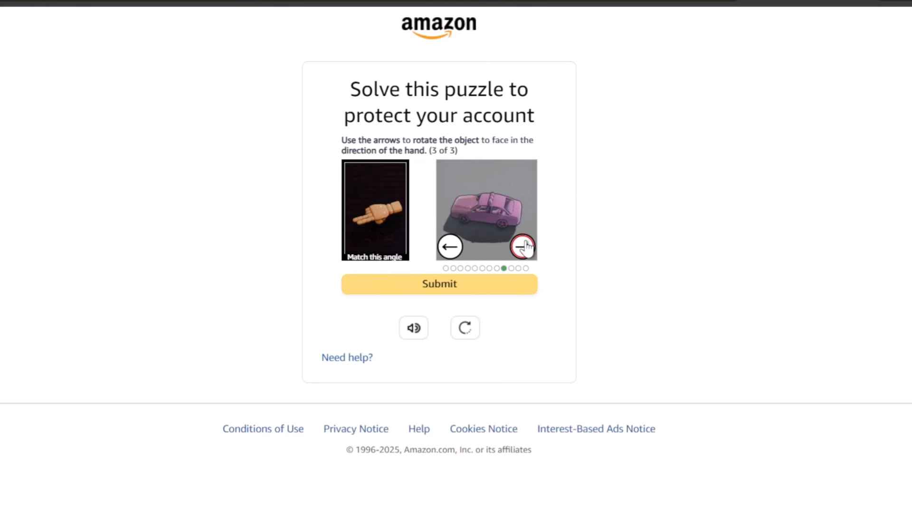
click(439, 284)
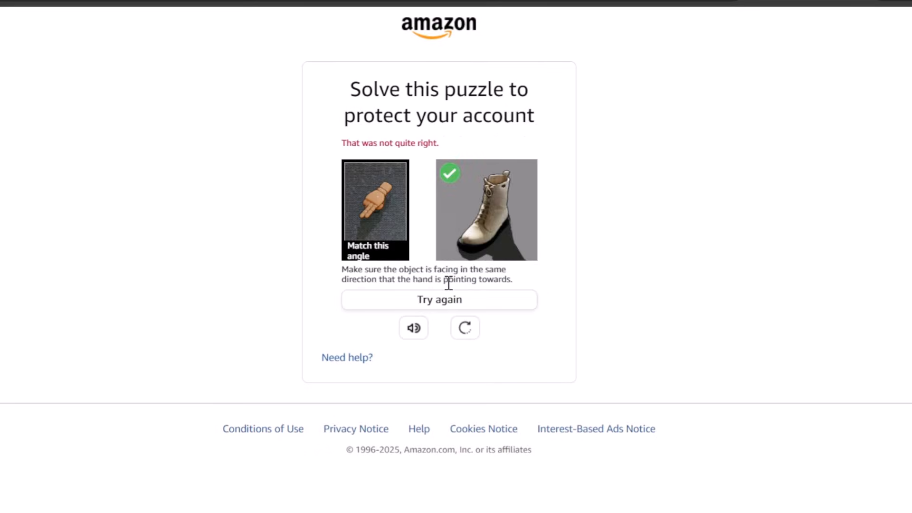
Retry and solve the three puzzles, rotating two lawnmowers and a car to match the hand.
click(439, 299)
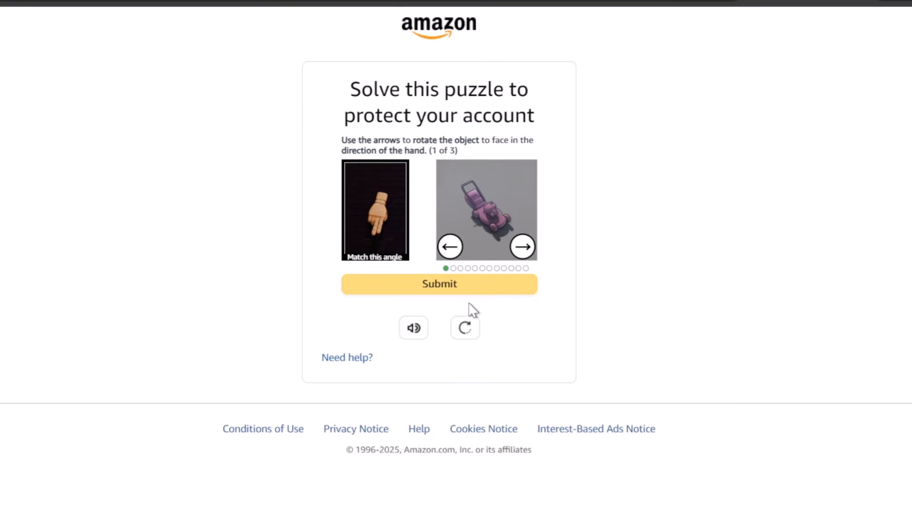
click(450, 246)
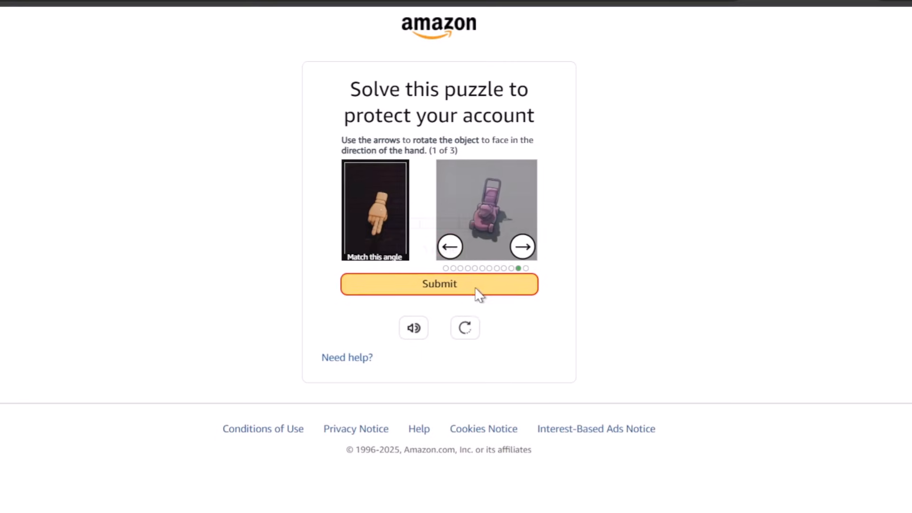
click(439, 284)
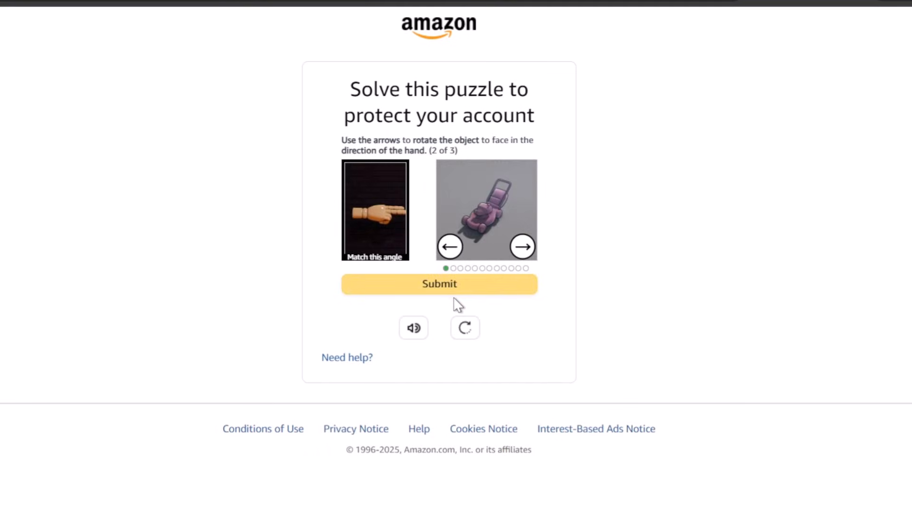
mouse_move(514, 296)
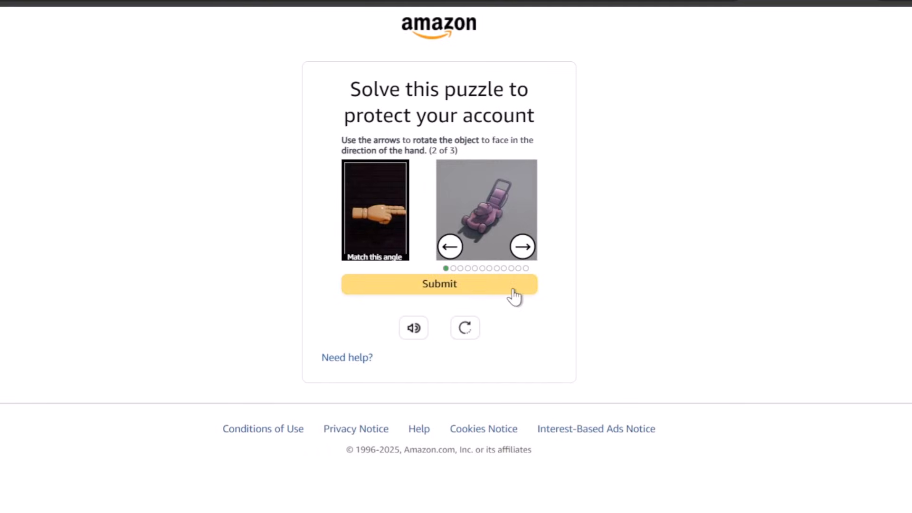
mouse_move(484, 279)
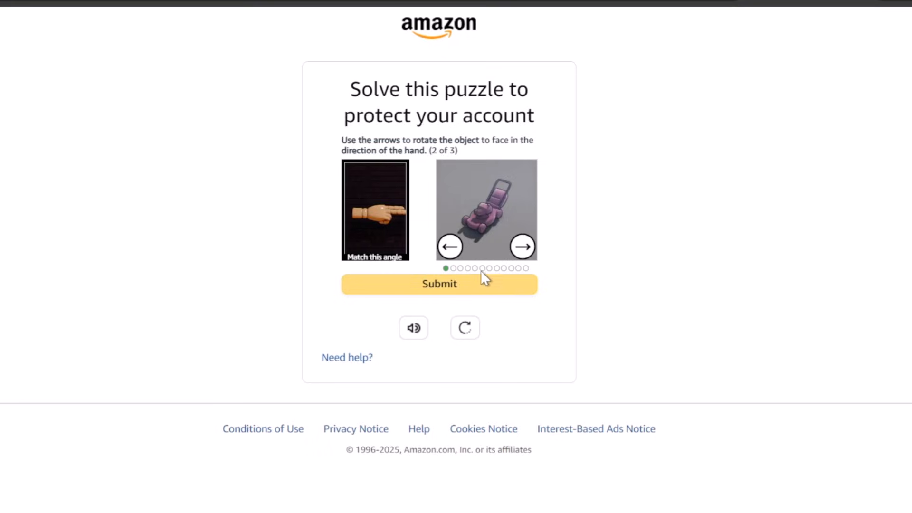
click(449, 247)
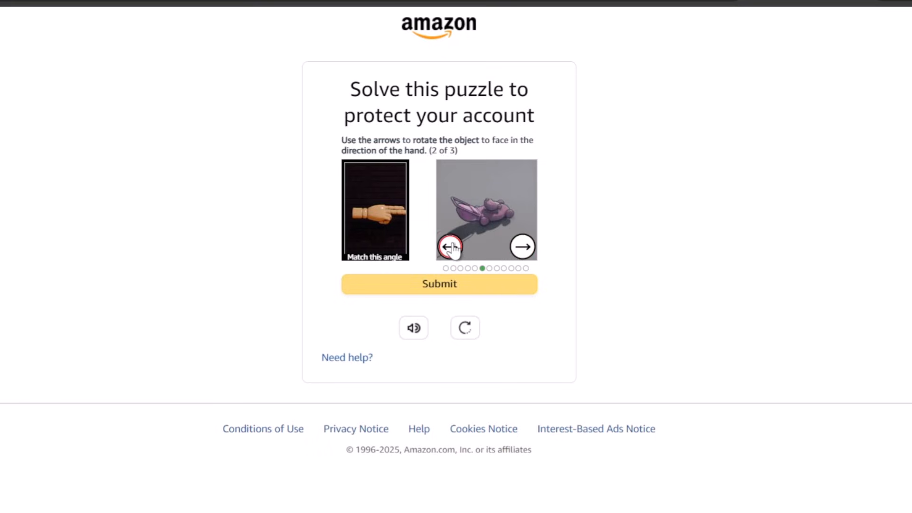
click(439, 284)
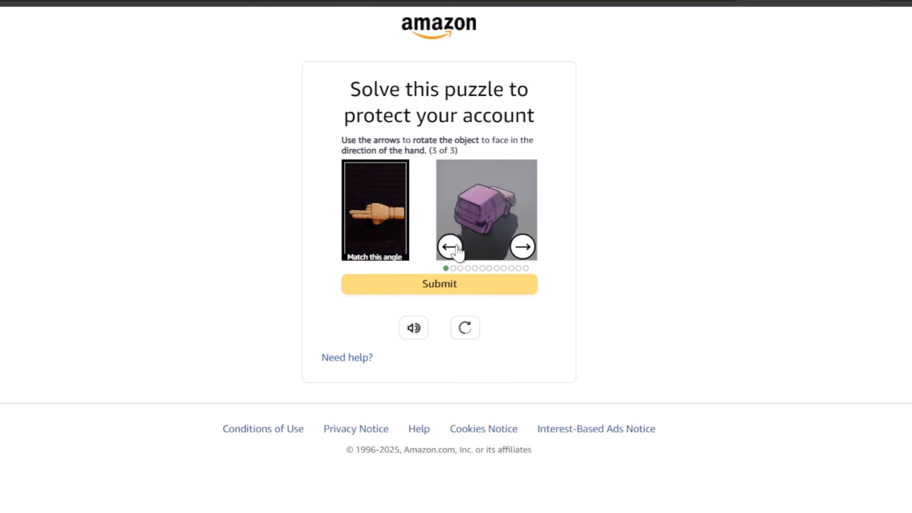
click(449, 247)
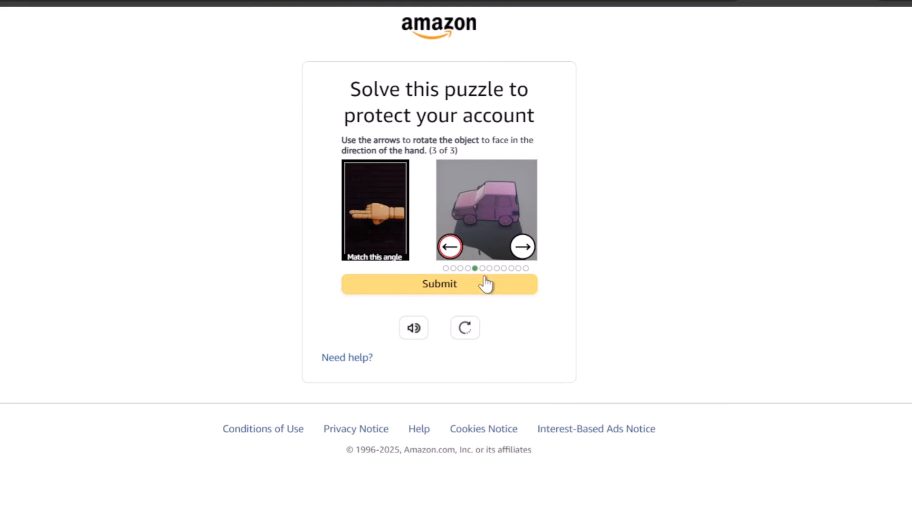
click(438, 284)
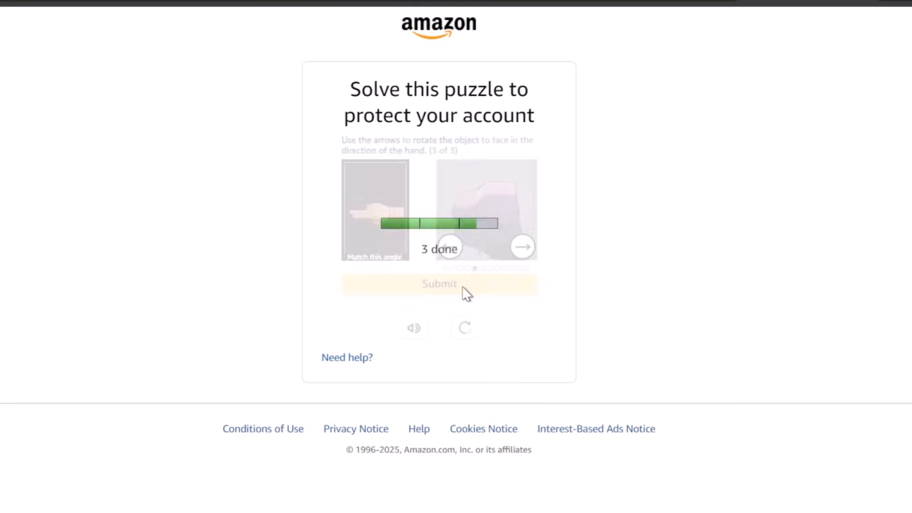
click(439, 284)
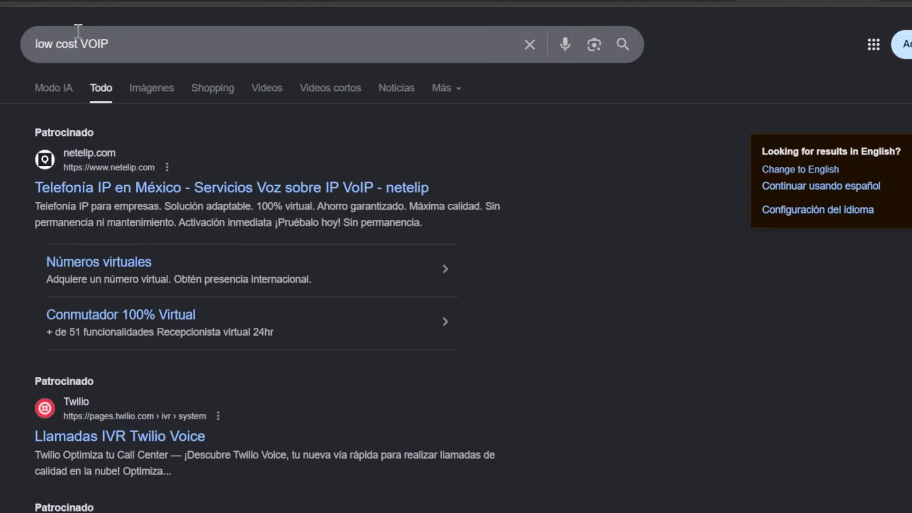
Scroll the 'low cost VOIP' Google results down to the Cheapest VoIP providers carousel.
scroll(down, 3)
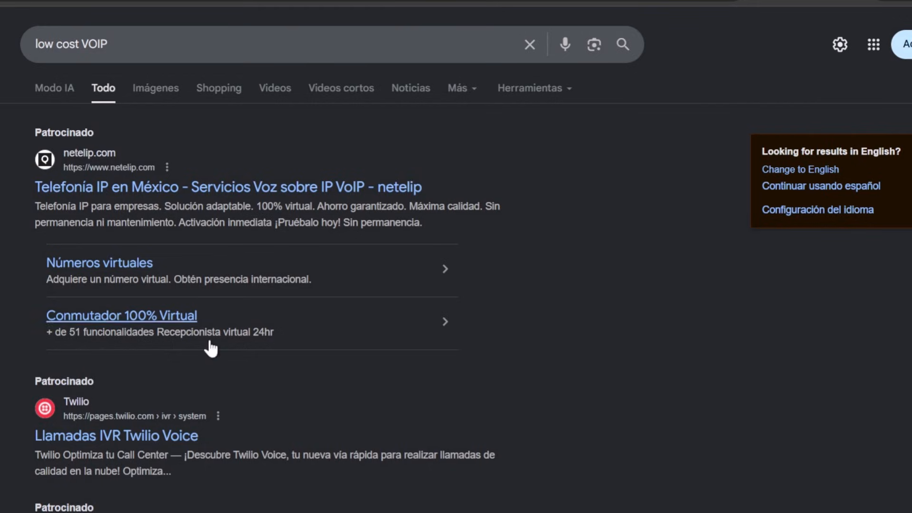
scroll(down, 3)
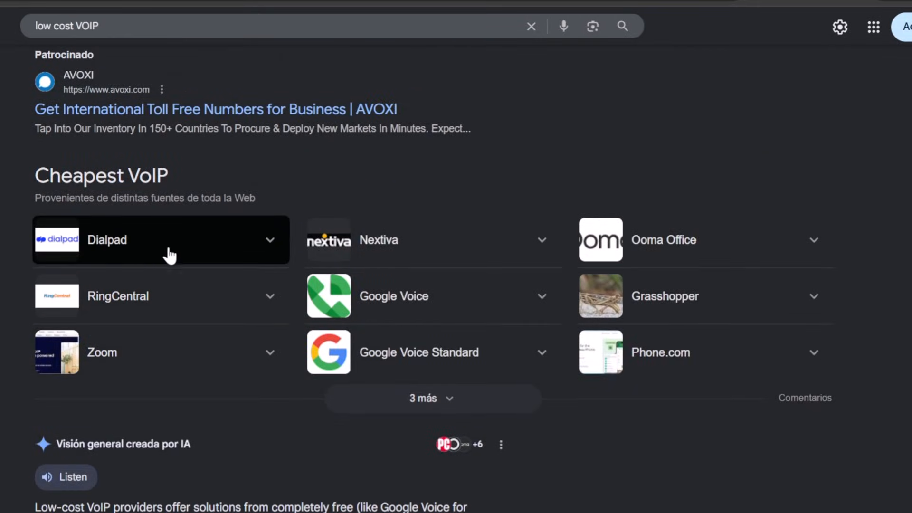
mouse_move(156, 355)
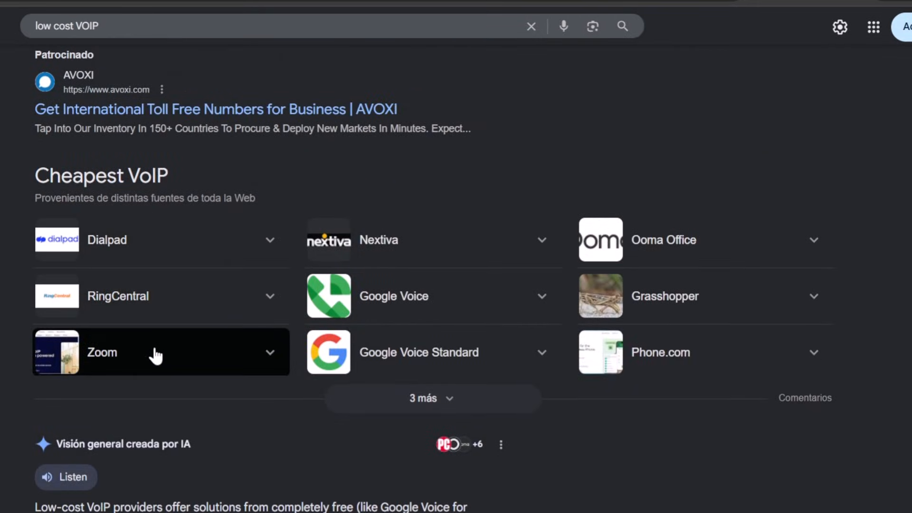
mouse_move(432, 352)
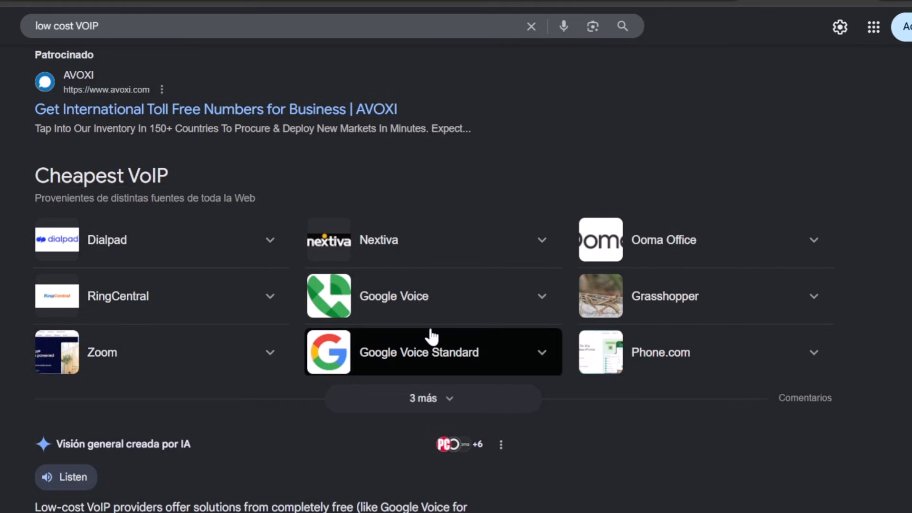
mouse_move(447, 366)
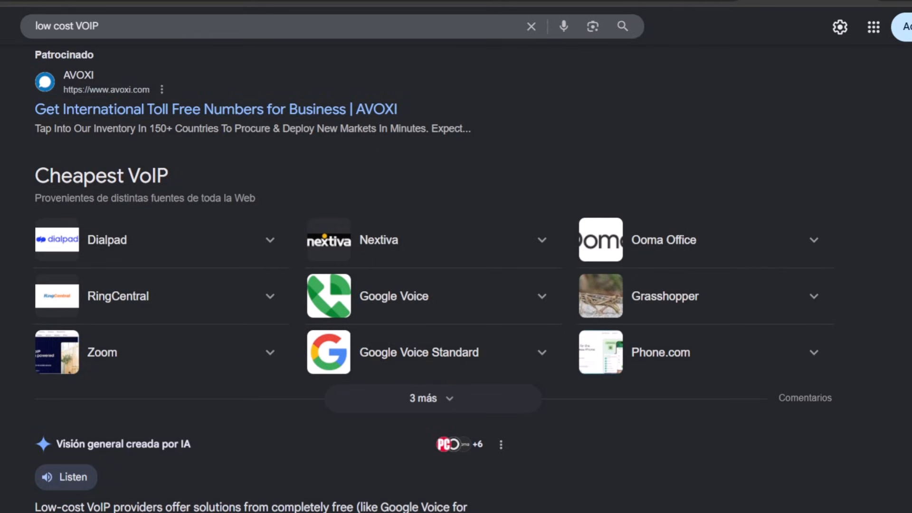
mouse_move(474, 323)
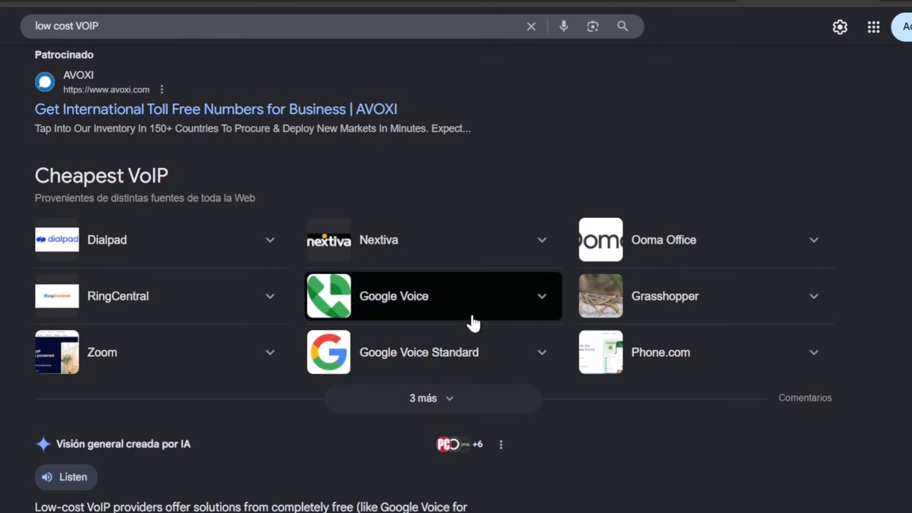
mouse_move(414, 344)
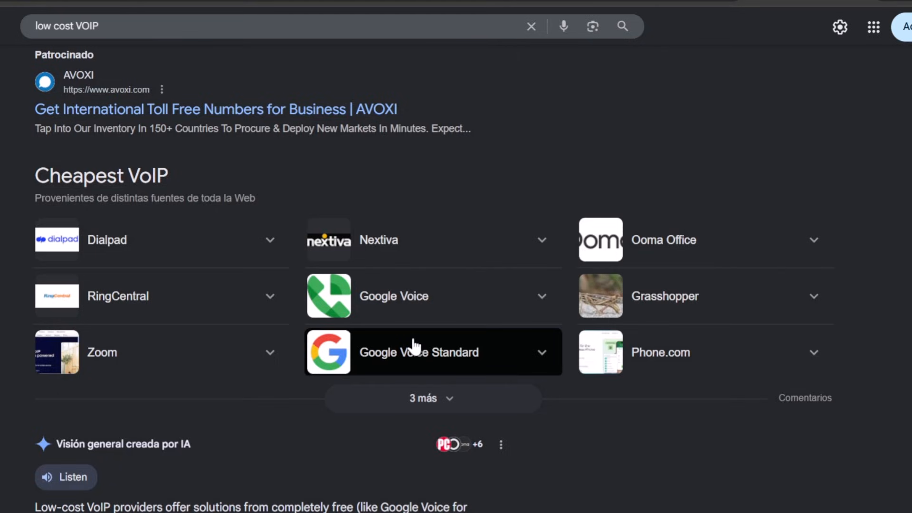
mouse_move(390, 276)
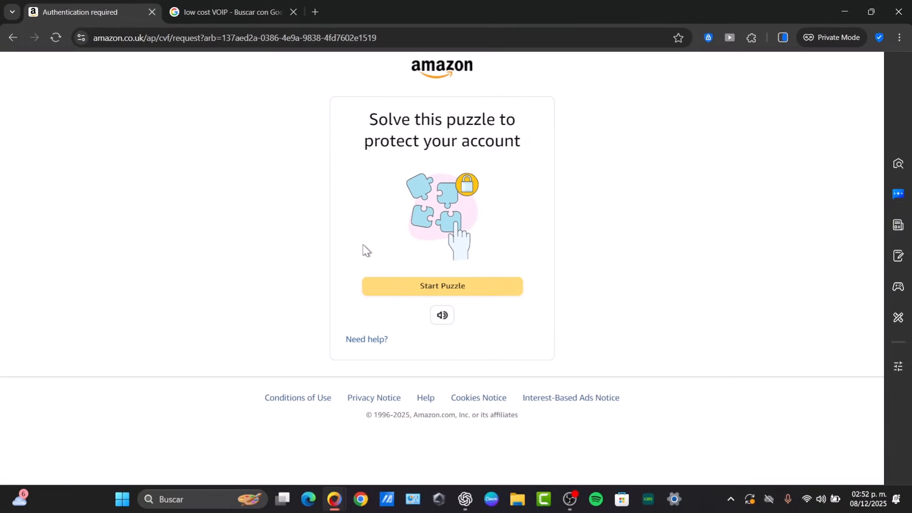
mouse_move(364, 234)
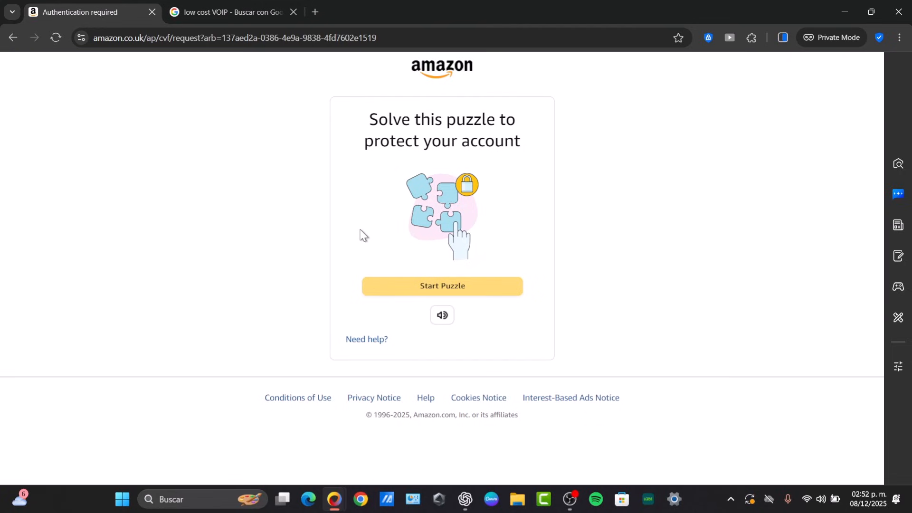
mouse_move(362, 131)
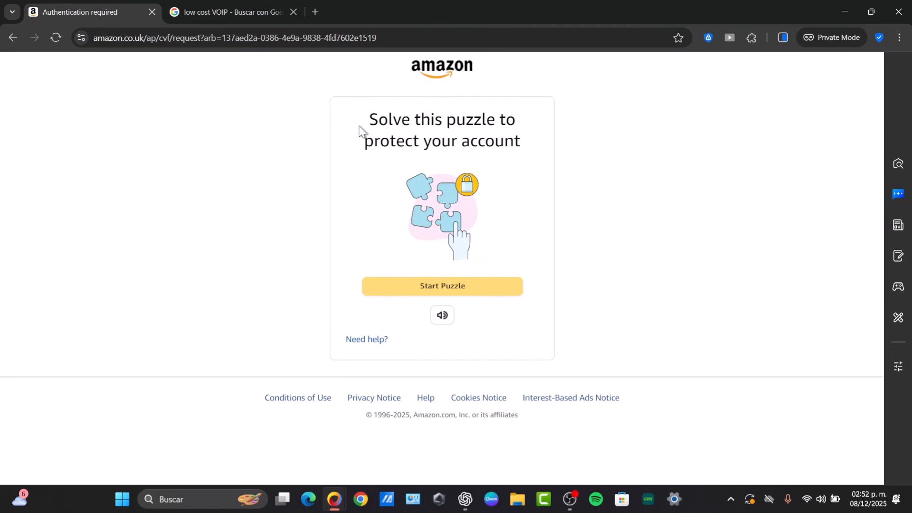
mouse_move(346, 161)
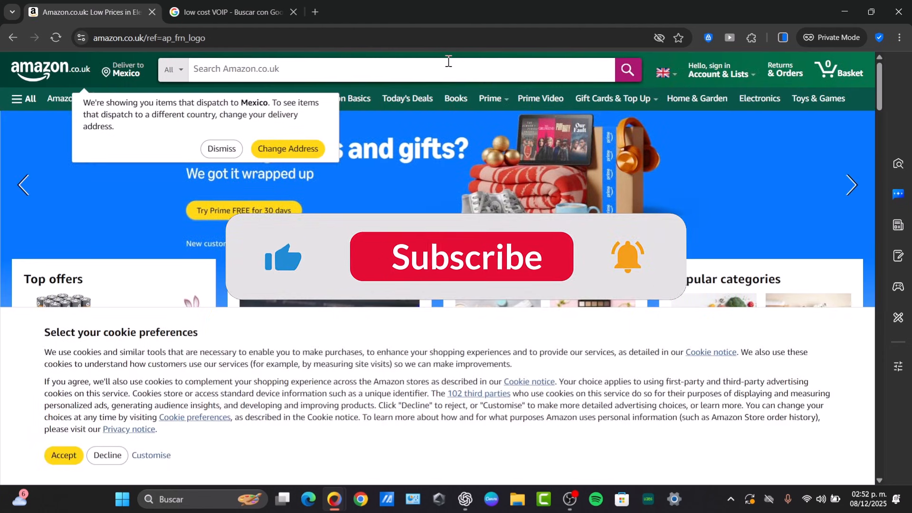
Accept the Amazon.co.uk cookie banner and scroll the home page down to the deals.
click(461, 257)
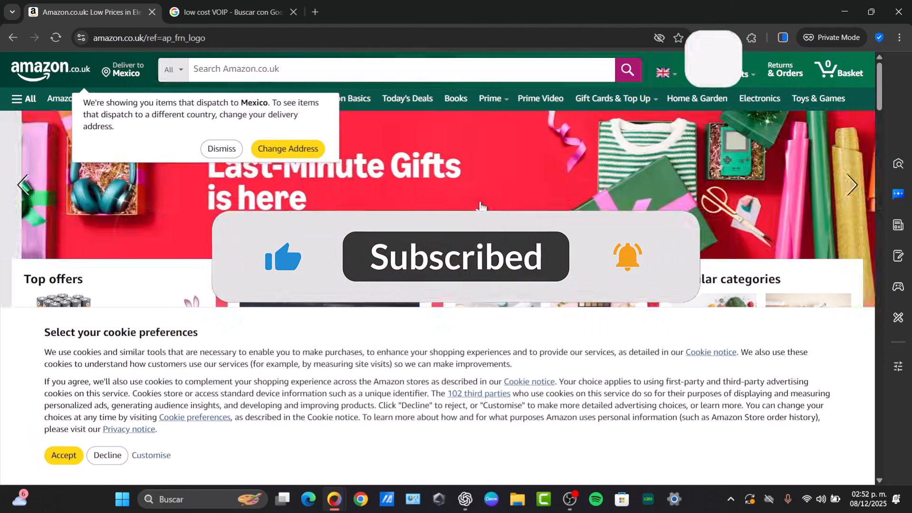
scroll(down, 3)
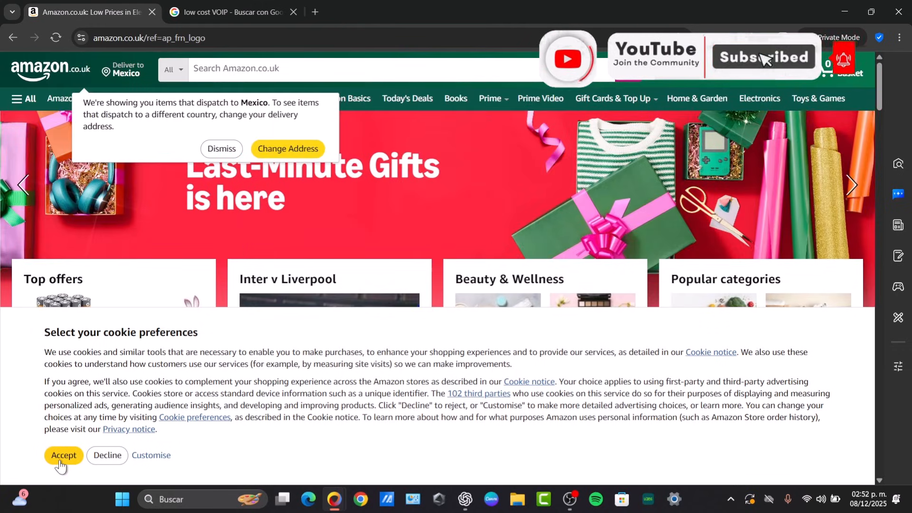
click(63, 455)
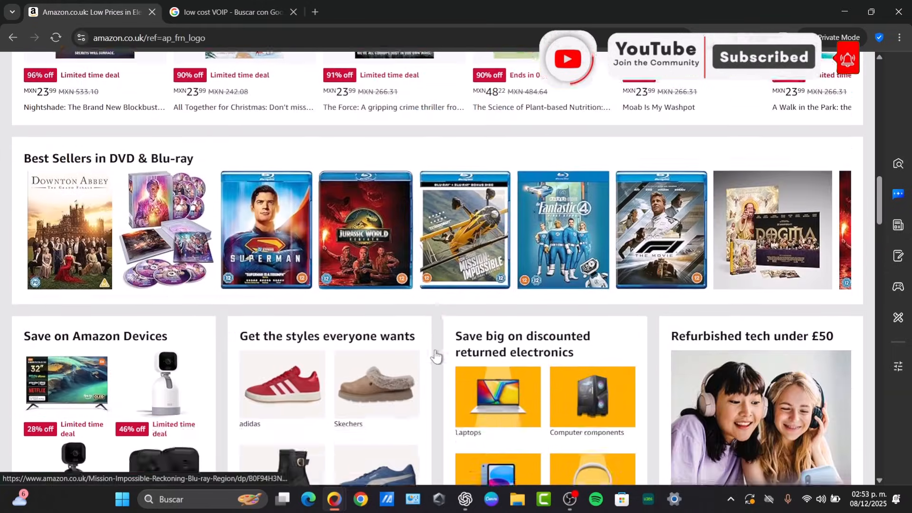